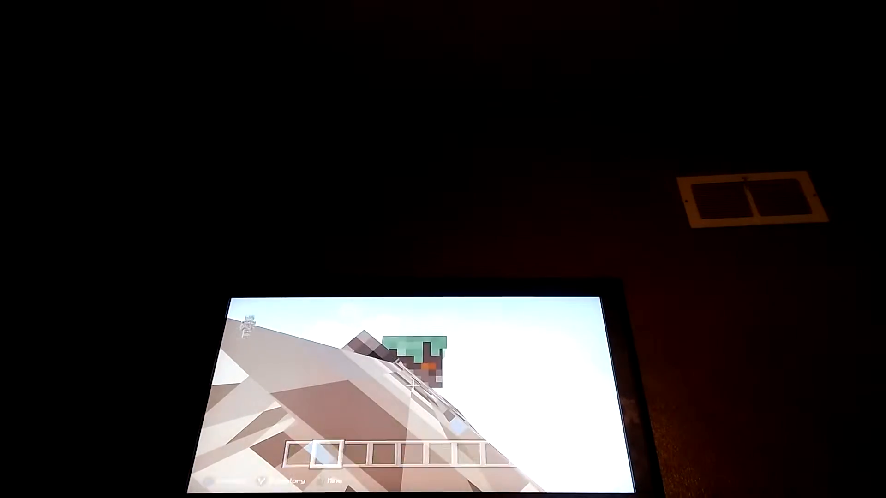
Bring up the creative inventory on the redstone item category.
key("e")
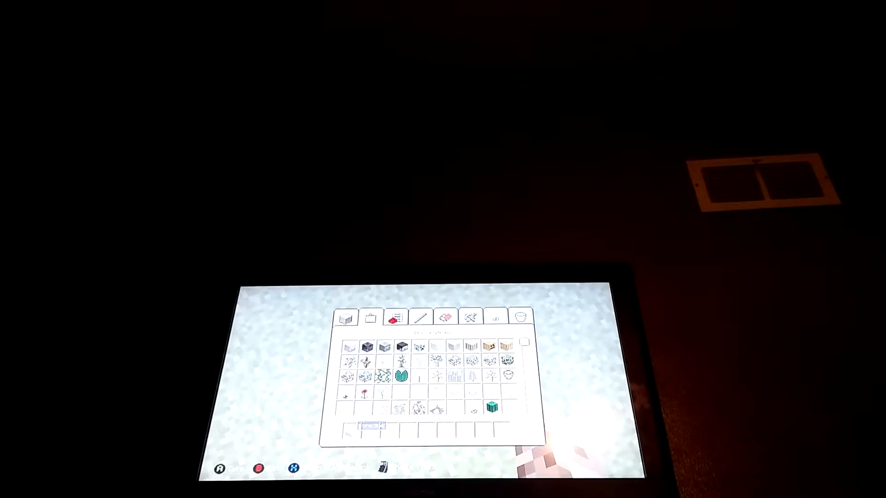
left_click(396, 320)
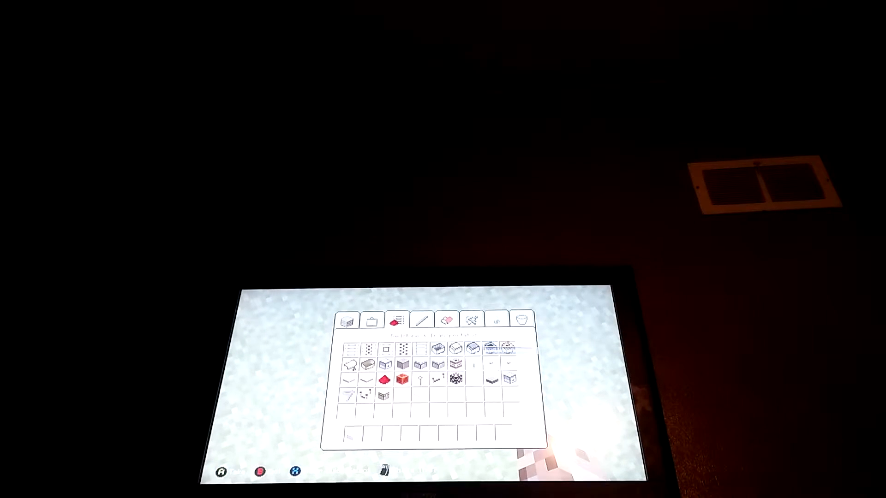